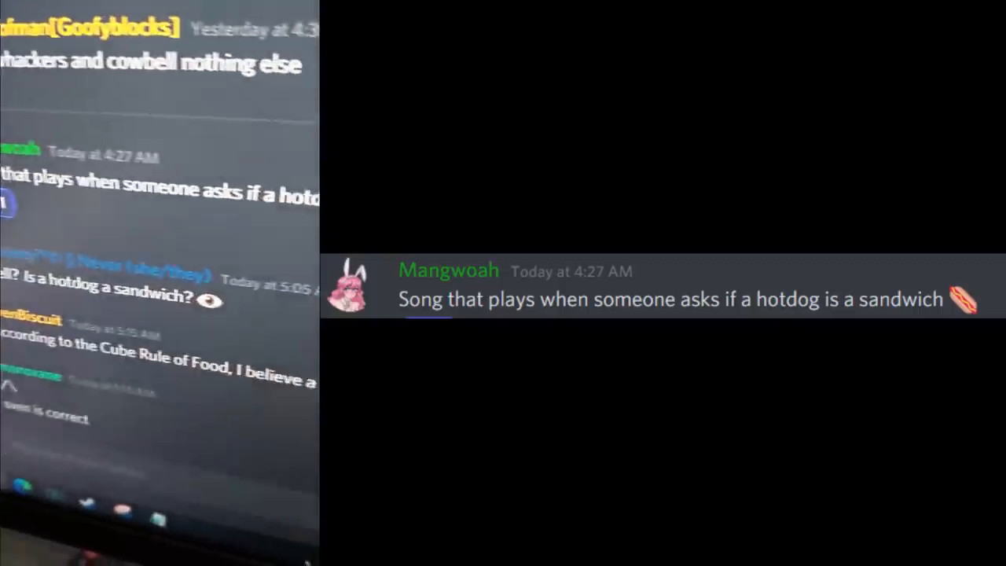
View the MIDI part's notes in the Key Editor piano roll
scroll(down, 3)
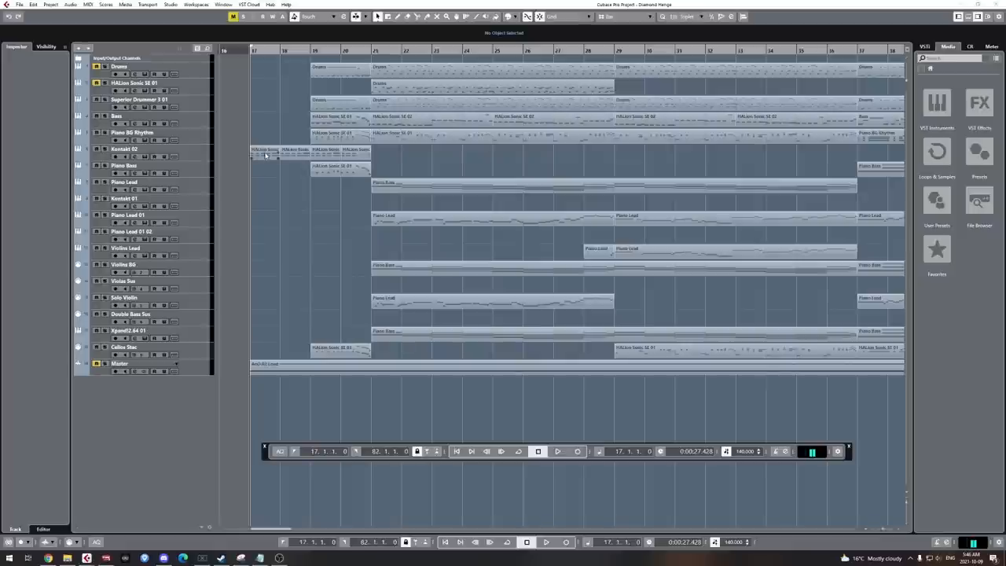
mouse_move(284, 192)
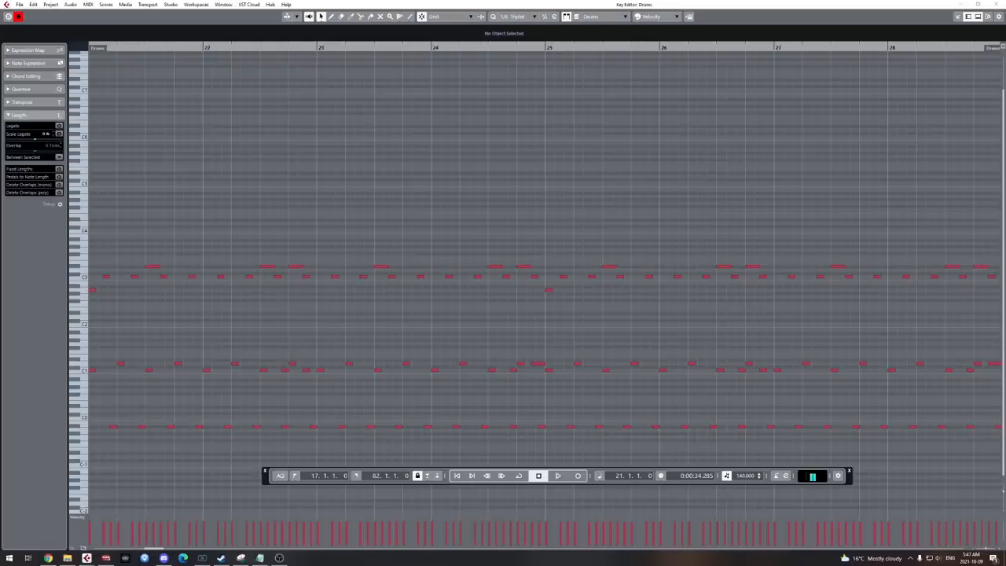
Inspect a second part's melody, chords and bass, then return to the Project window
click(556, 474)
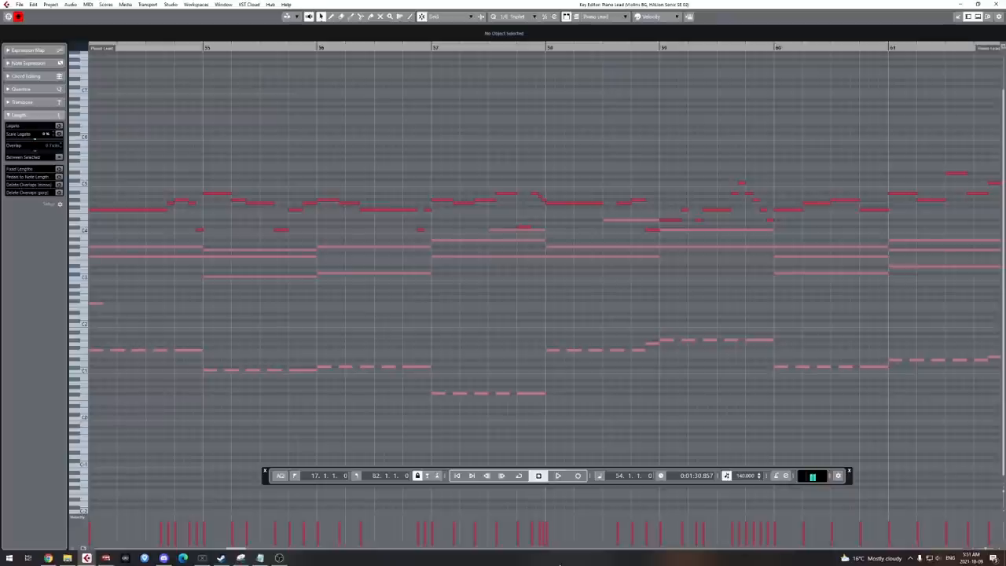
click(557, 475)
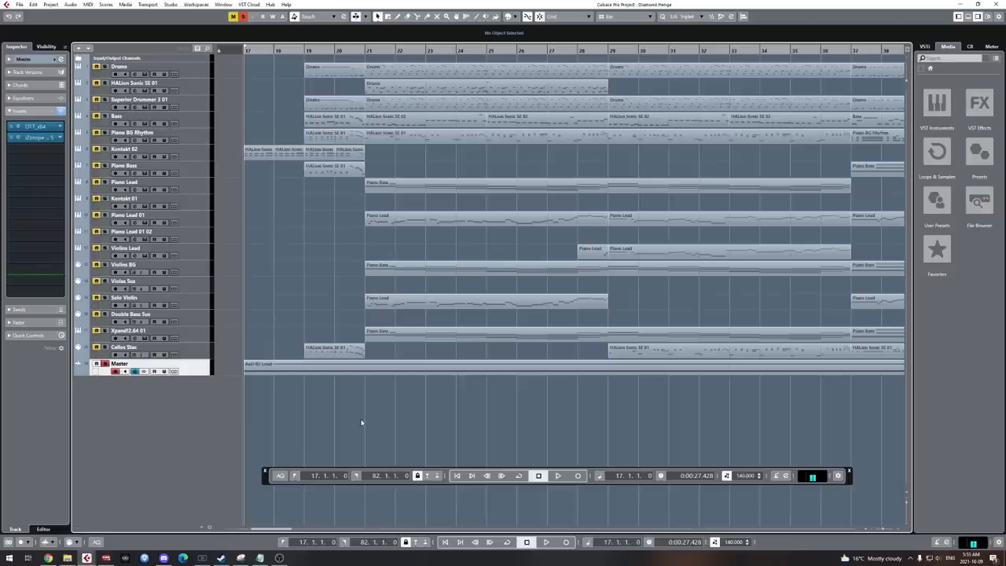
Start playback of the courtroom song from the Transport bar and stop it at the end
click(556, 475)
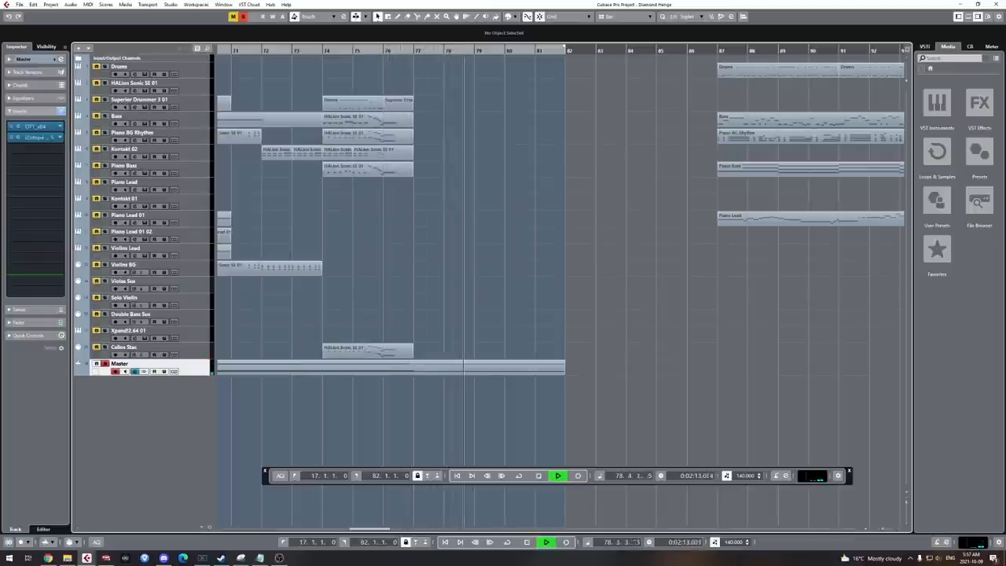
click(537, 475)
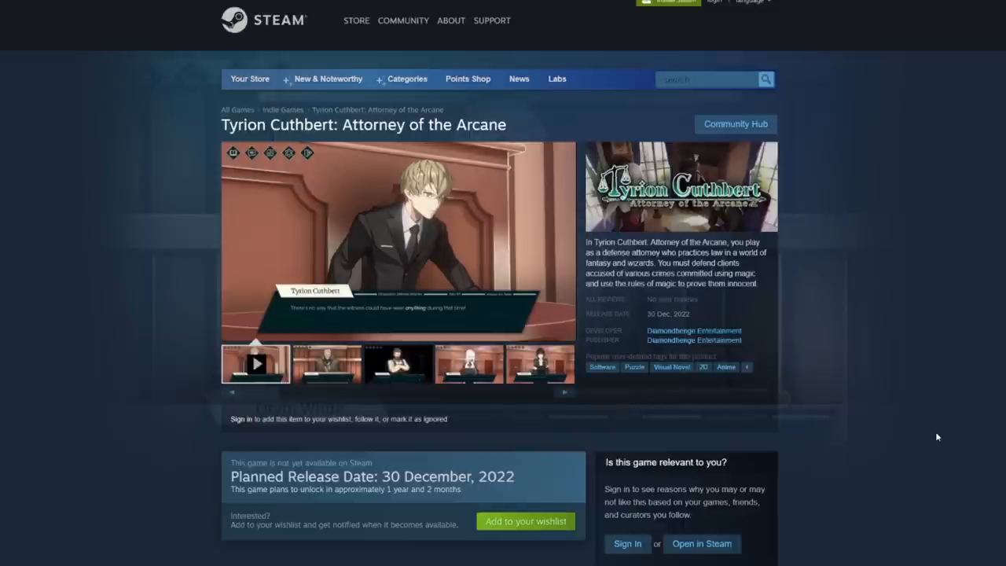
Scroll the Tyrion Cuthbert Steam page to its 30 December 2022 release and demo
scroll(down, 3)
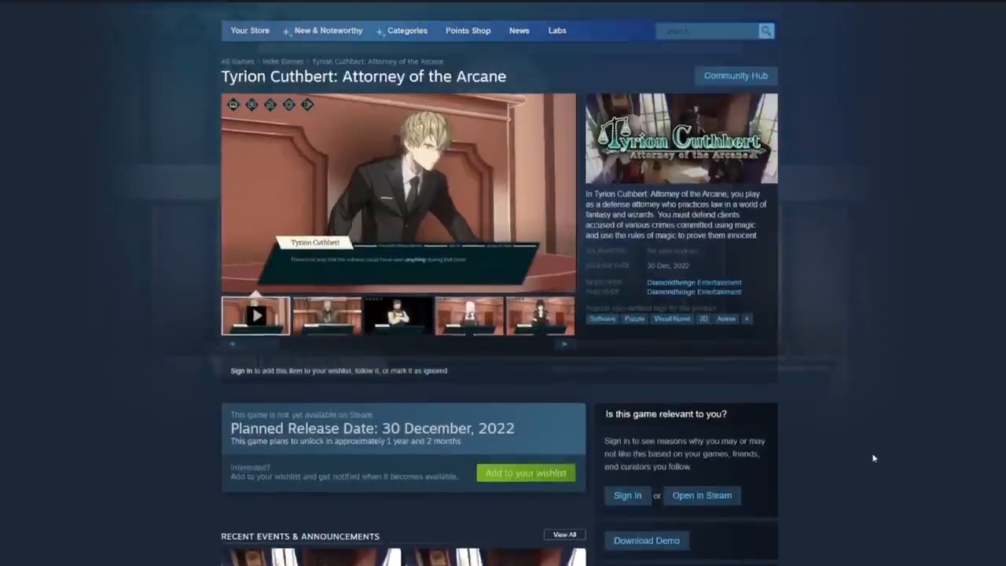